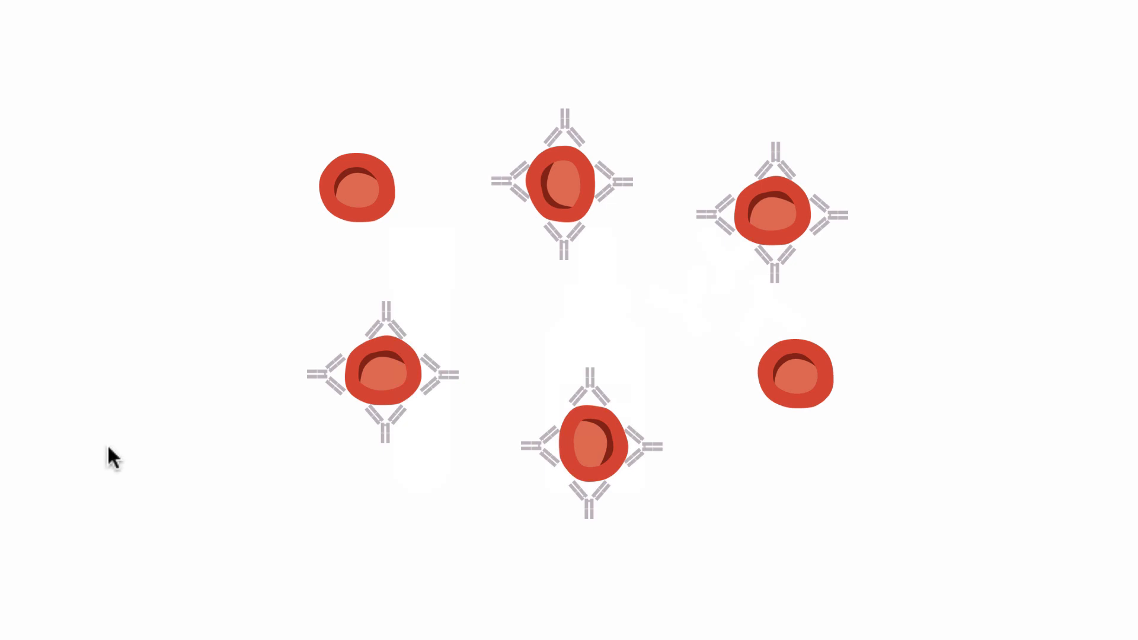
mouse_move(441, 420)
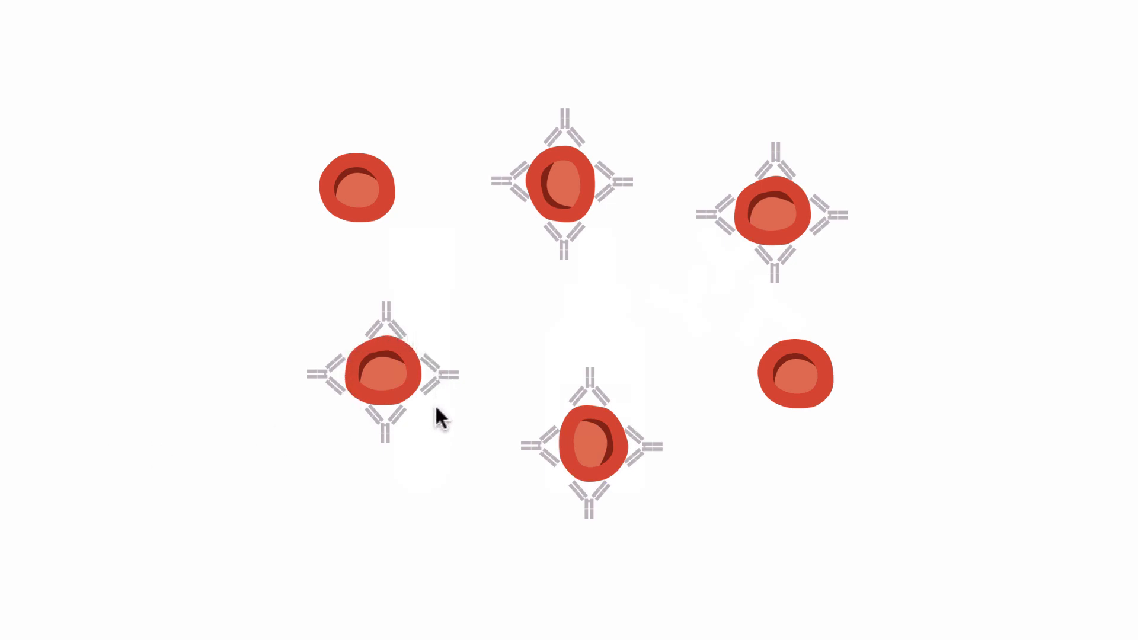